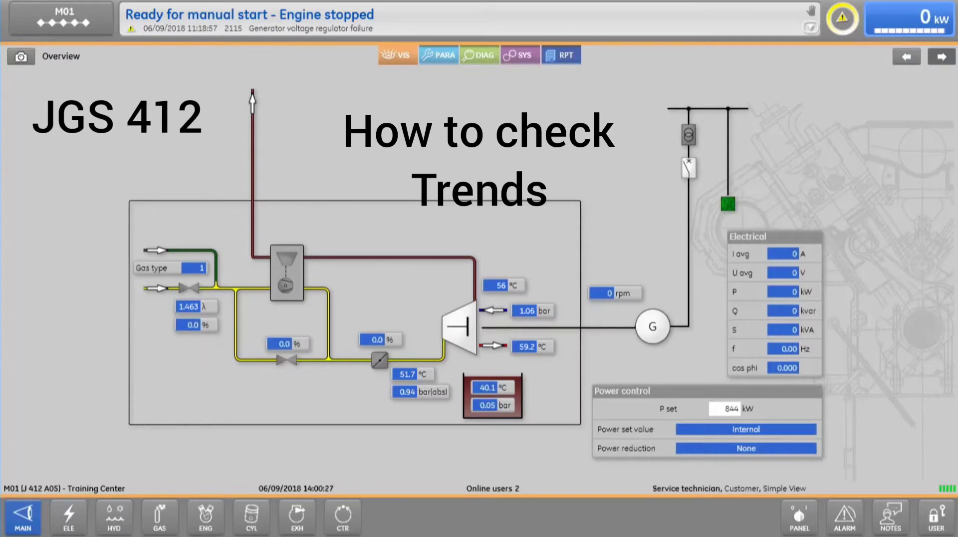
mouse_move(49, 337)
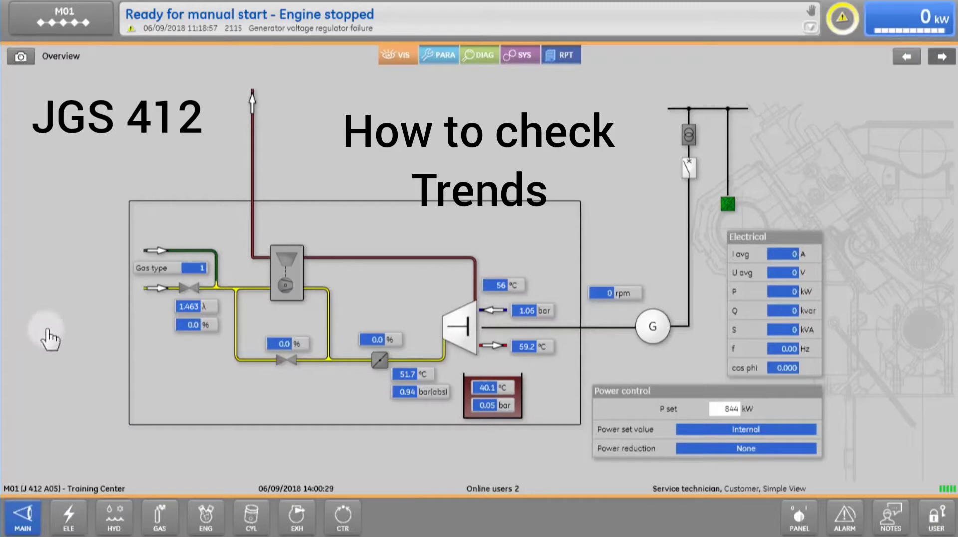
mouse_move(260, 355)
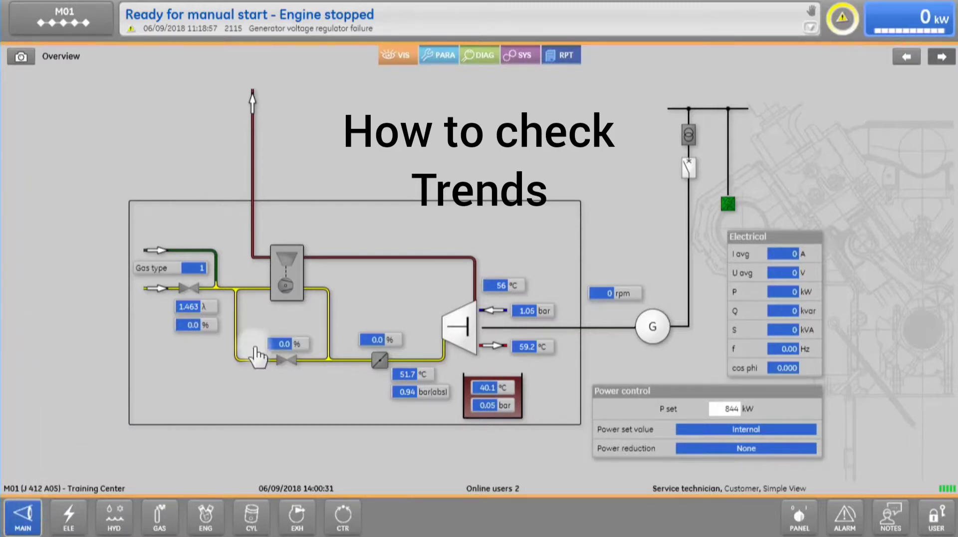
mouse_move(480, 55)
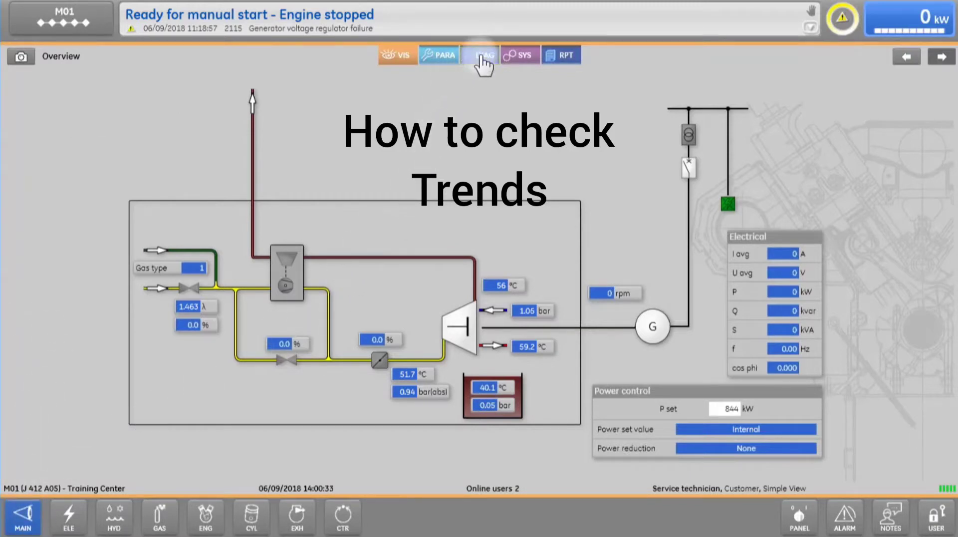
Show the DIAG engine trend with lambda, pressures, speed and temperatures over five minutes.
click(480, 54)
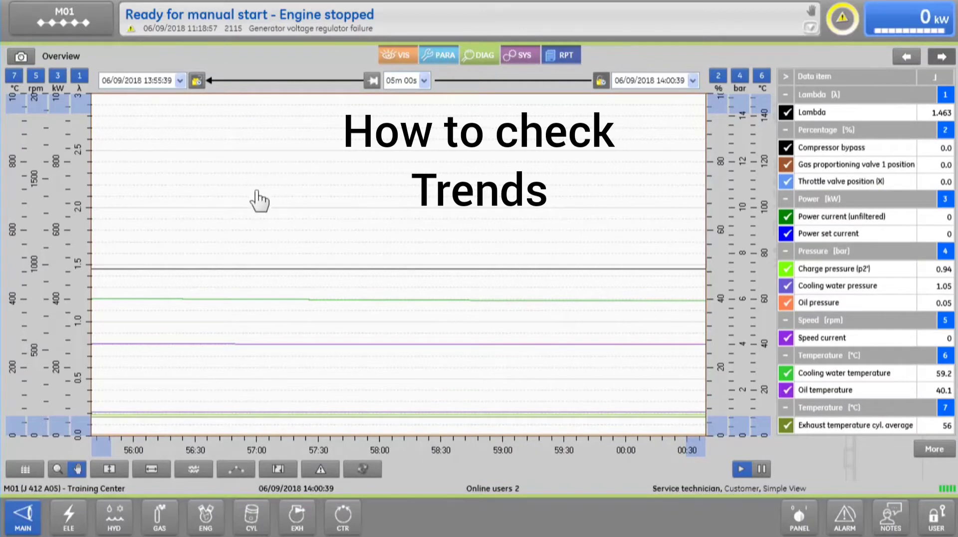
mouse_move(282, 223)
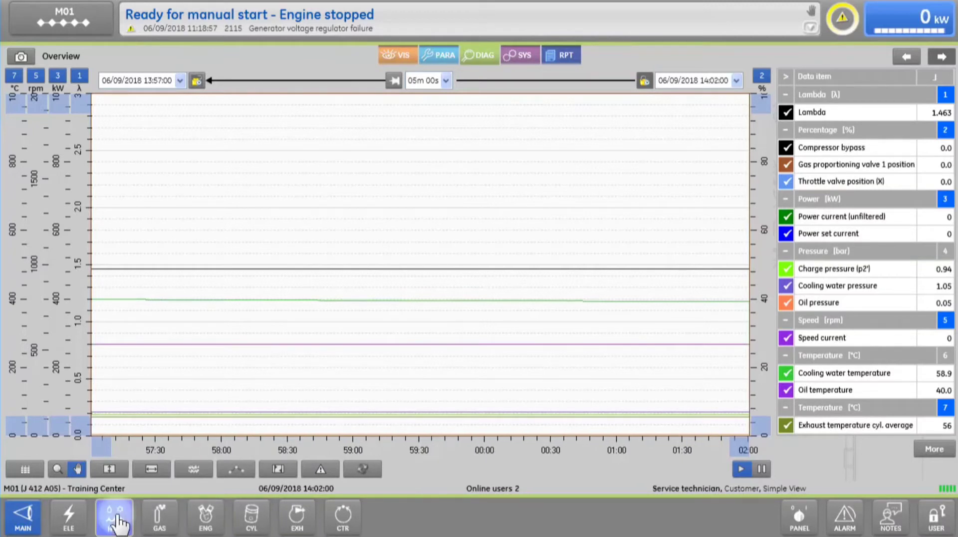
Load the HYD oil and cooling water trend with pressures and temperatures over five minutes.
click(114, 517)
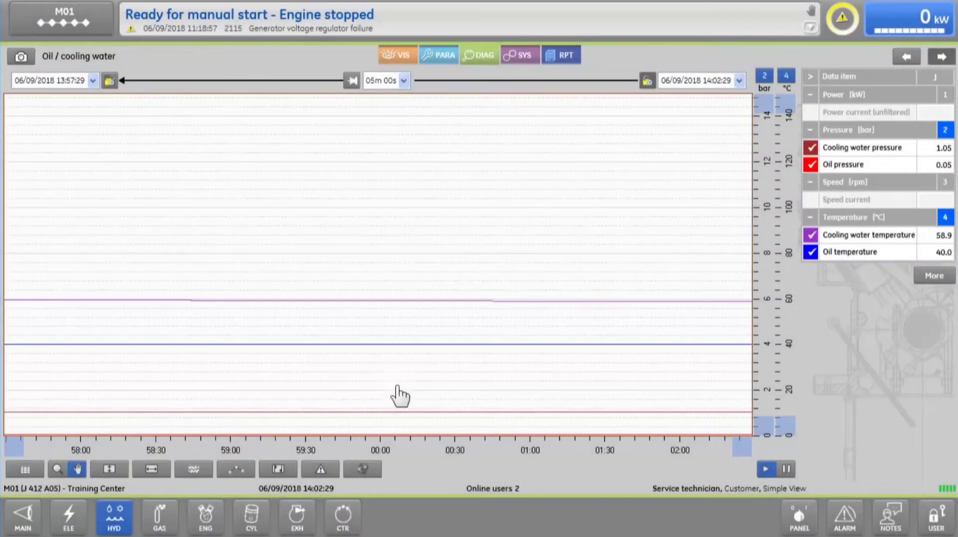
mouse_move(501, 165)
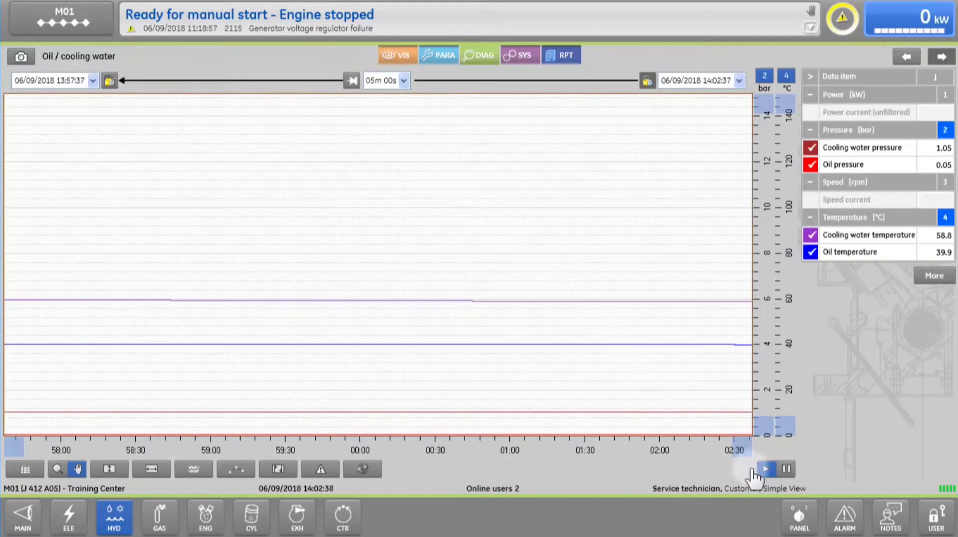
click(787, 468)
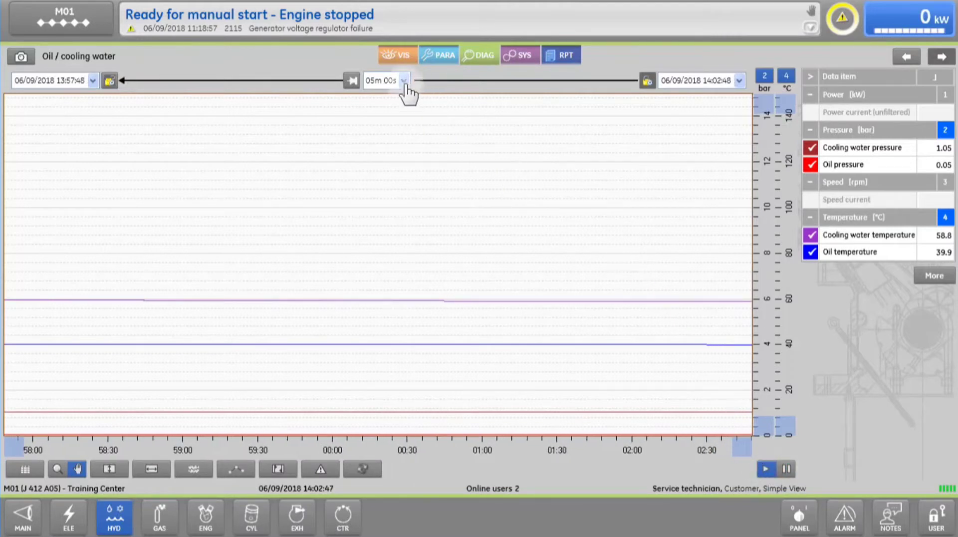
Set the trend time span to 005 days so the chart covers about five days.
click(403, 80)
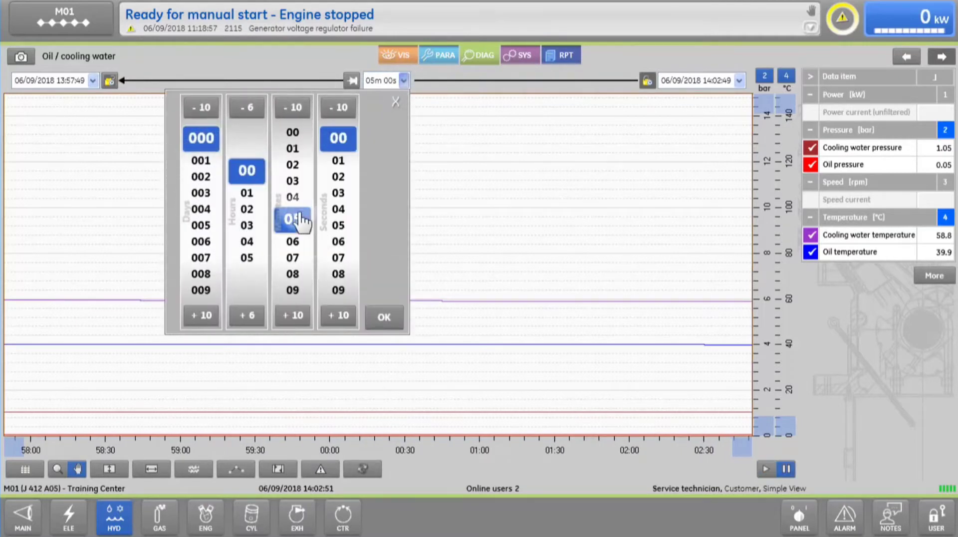
click(201, 218)
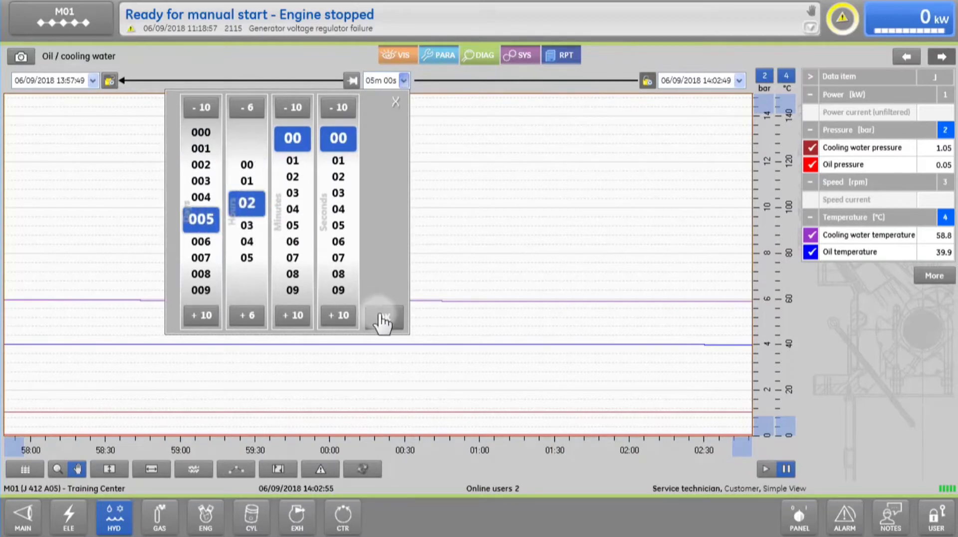
click(383, 315)
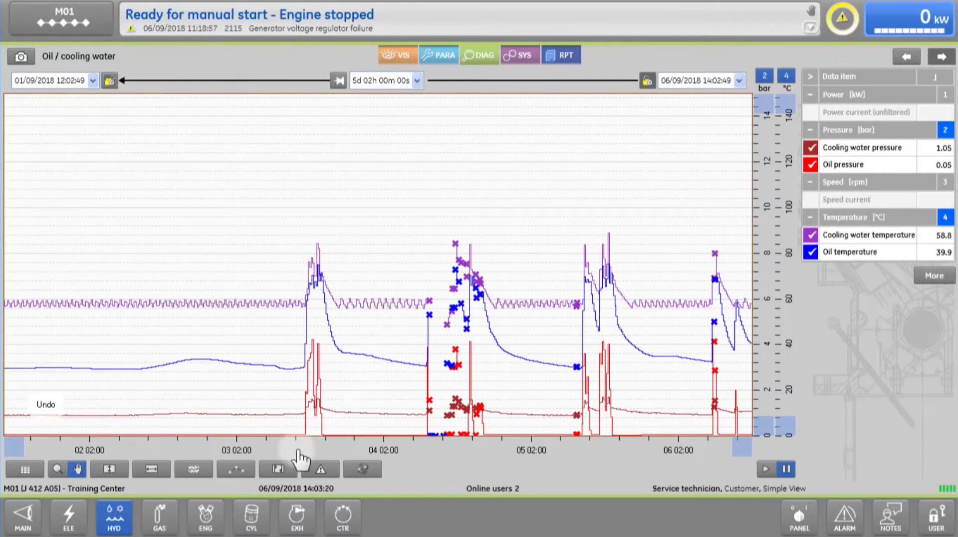
mouse_move(340, 449)
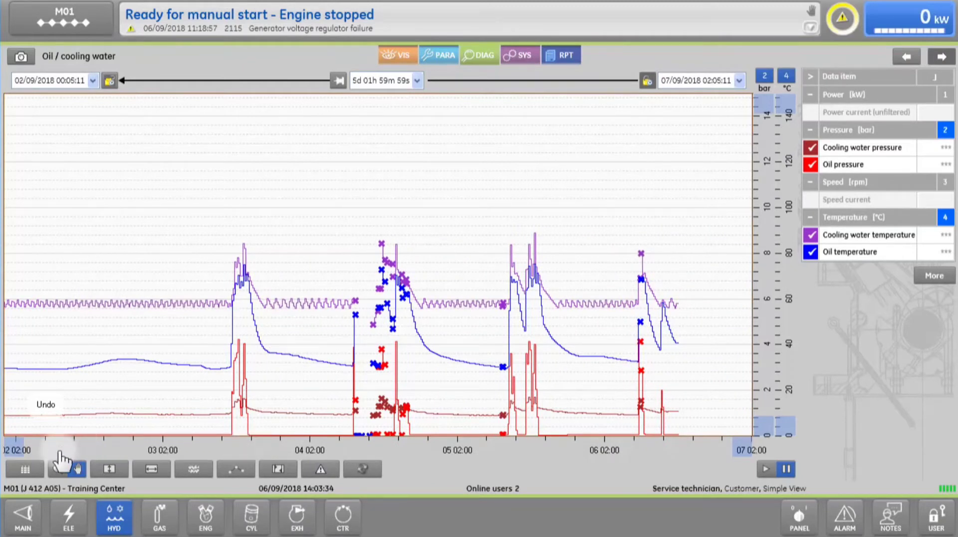
mouse_move(58, 468)
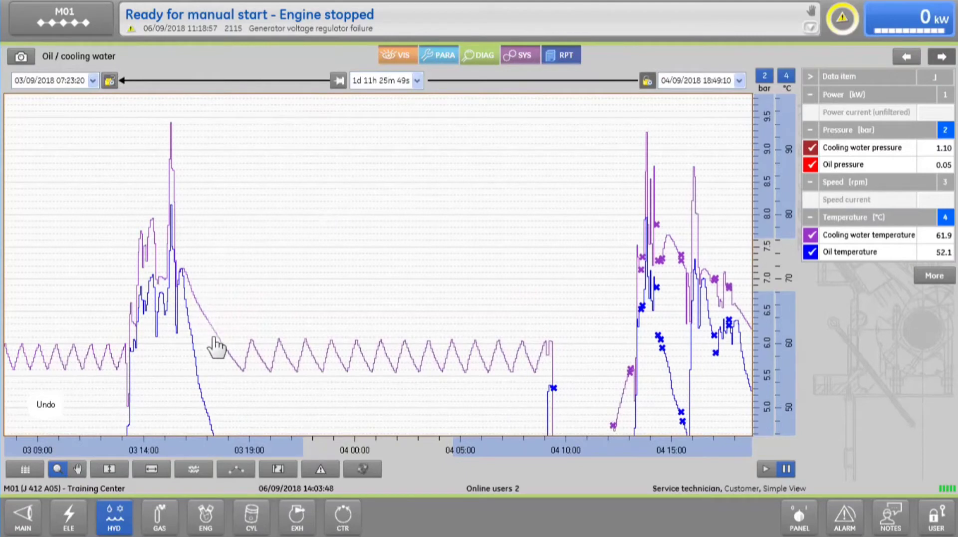
mouse_move(272, 376)
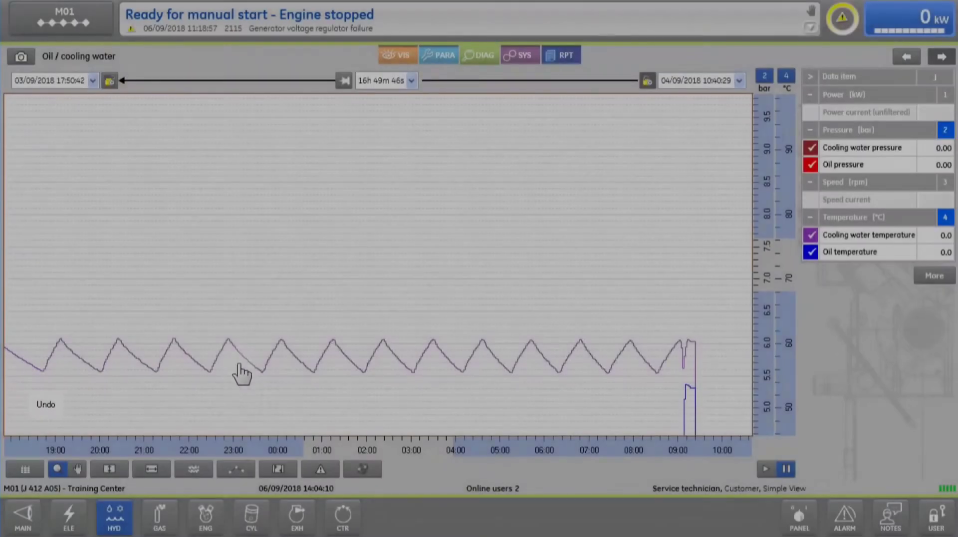
mouse_move(278, 468)
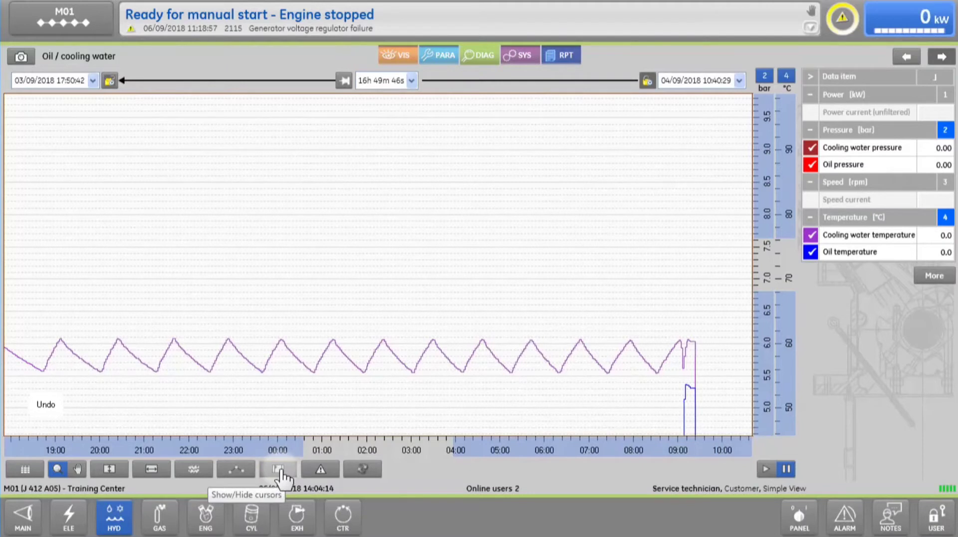
Show two measurement cursors from 03/09 21:45 to 04/09 06:52 with readings and differences.
click(279, 468)
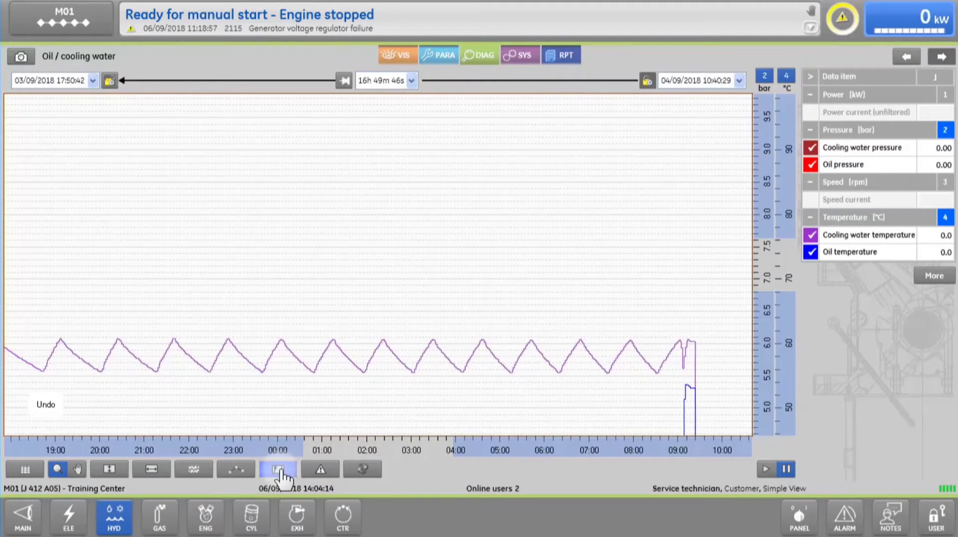
click(279, 469)
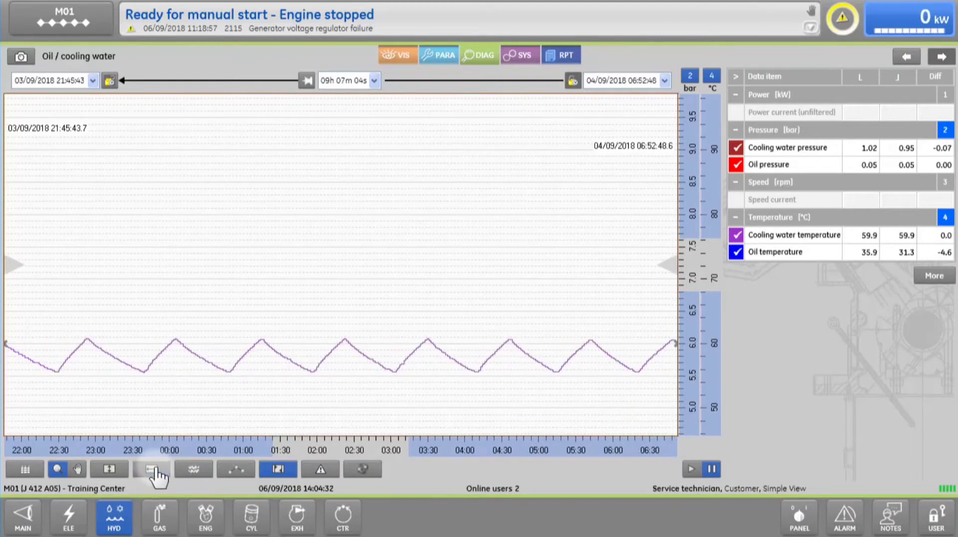
mouse_move(152, 469)
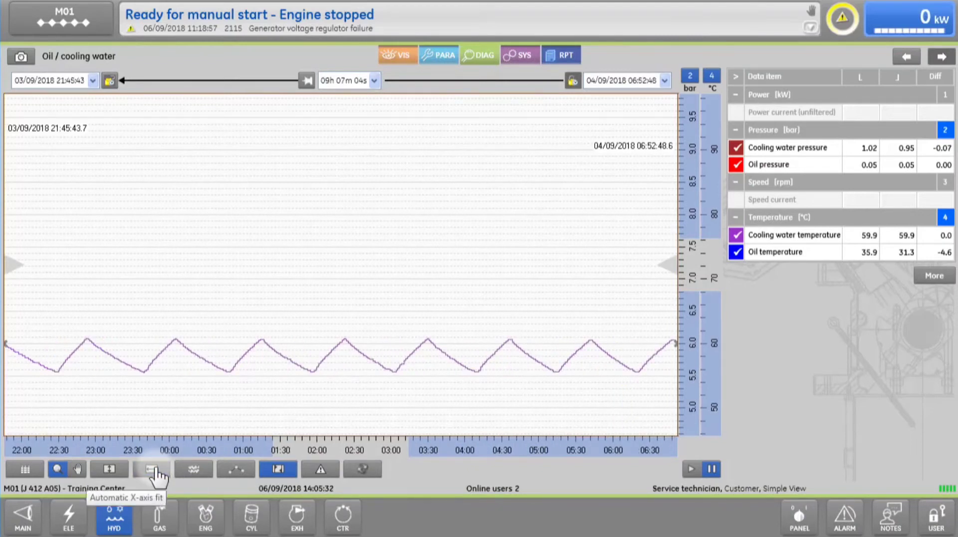
mouse_move(581, 202)
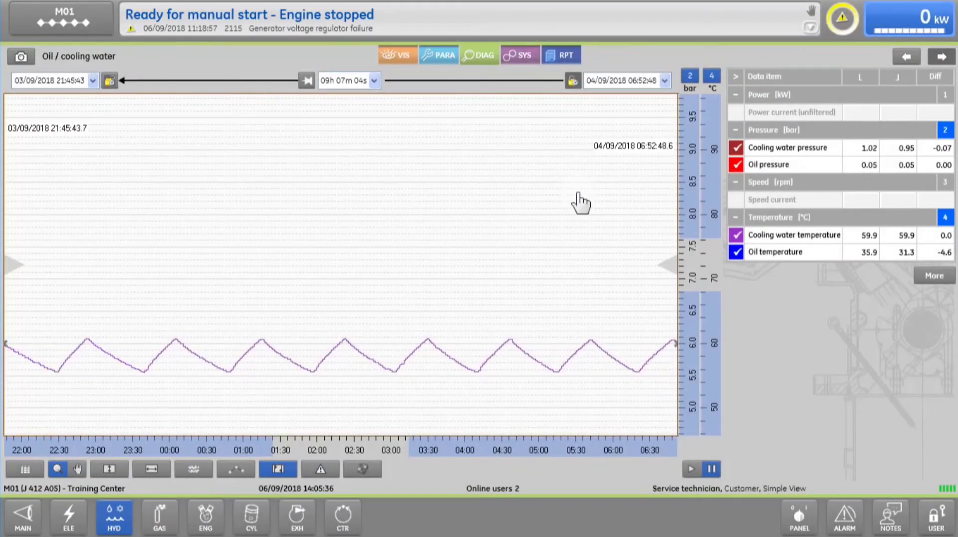
mouse_move(671, 149)
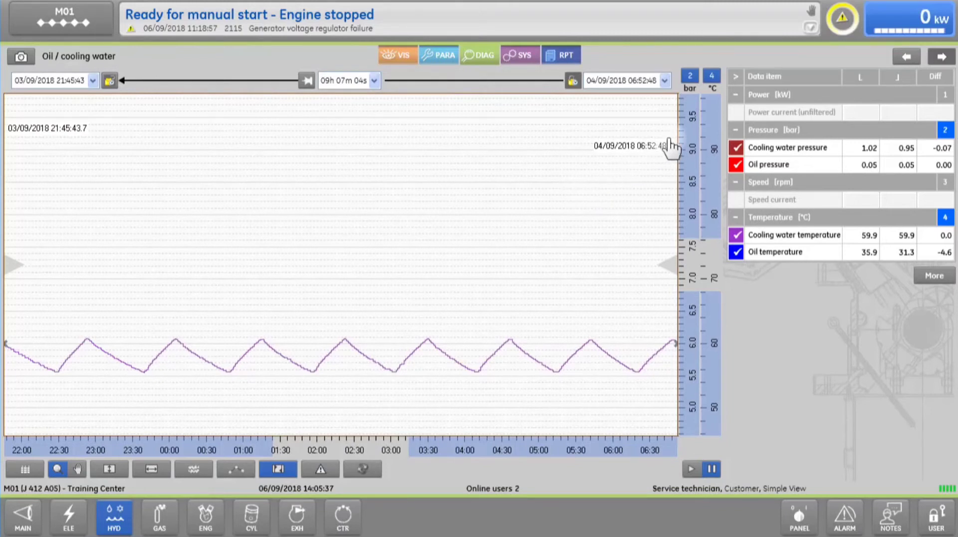
mouse_move(740, 95)
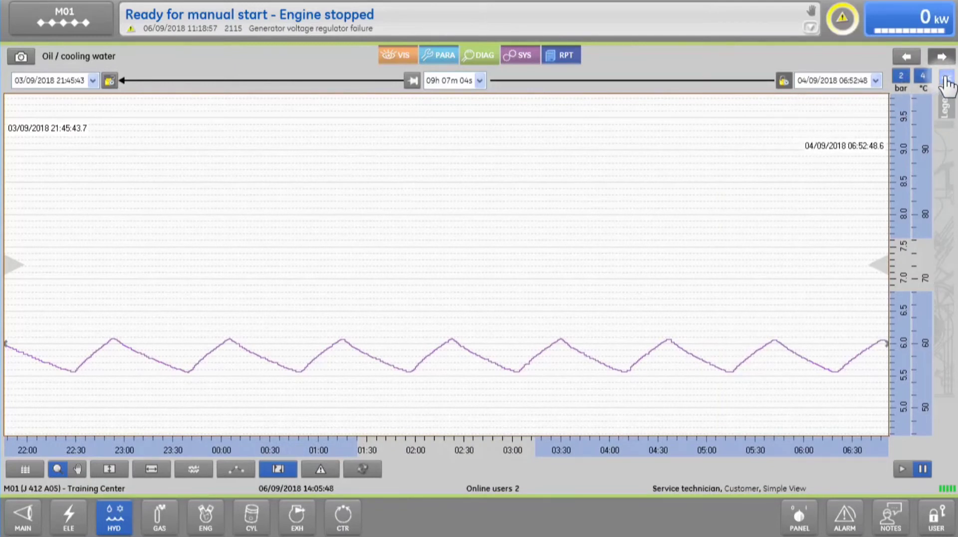
Restore the data item table via Legend and the pressure group's bar axis.
click(947, 98)
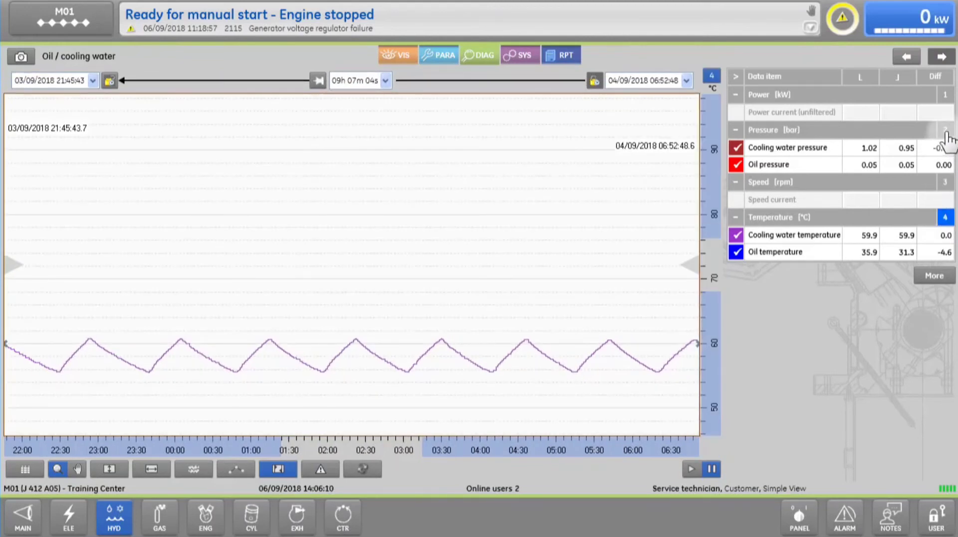
click(944, 129)
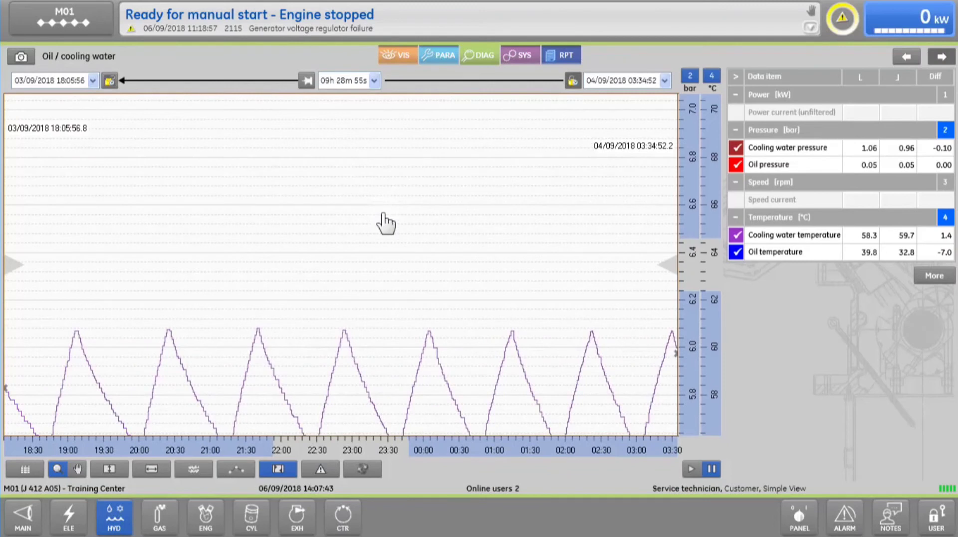
mouse_move(533, 282)
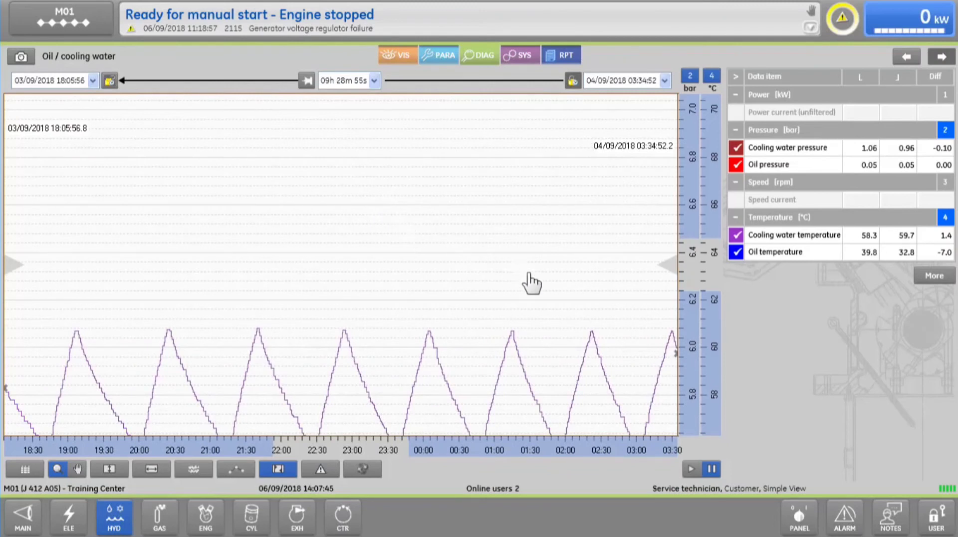
mouse_move(337, 388)
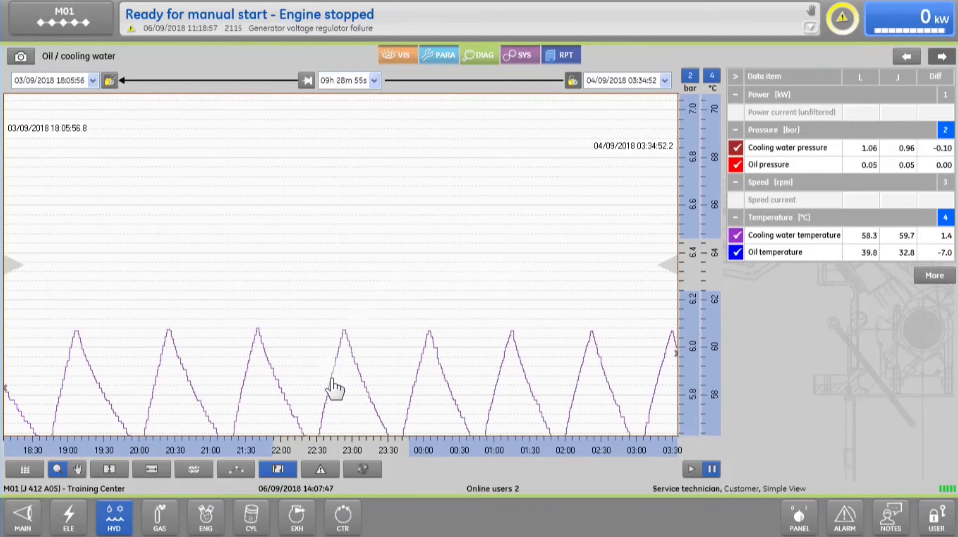
mouse_move(321, 469)
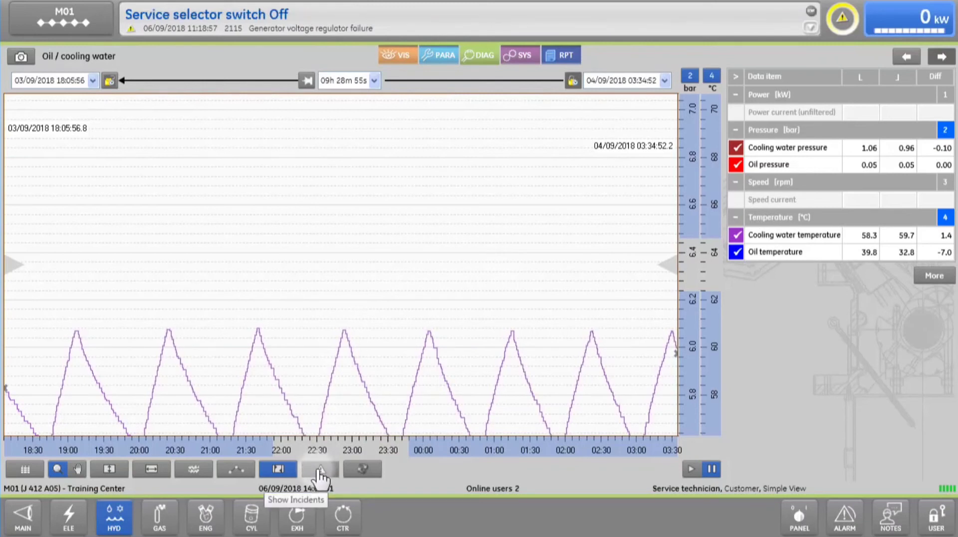
Jump the trend to the 29/08/2018 14:32:18 incident from the Incidents list.
click(320, 469)
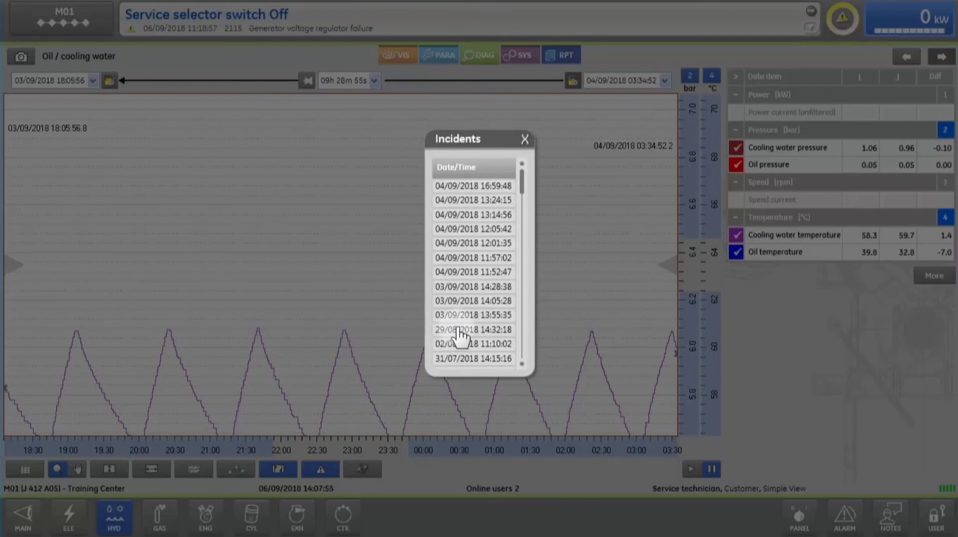
click(473, 330)
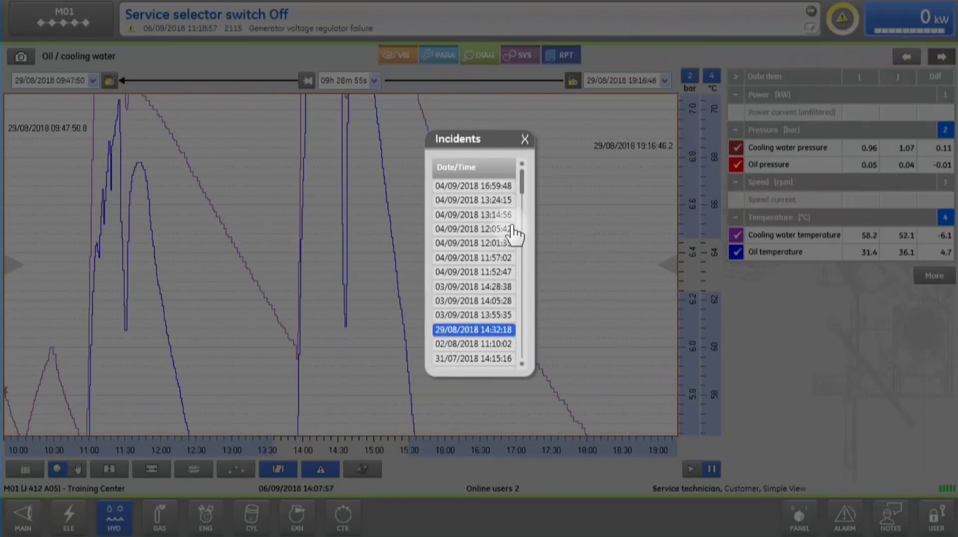
click(525, 139)
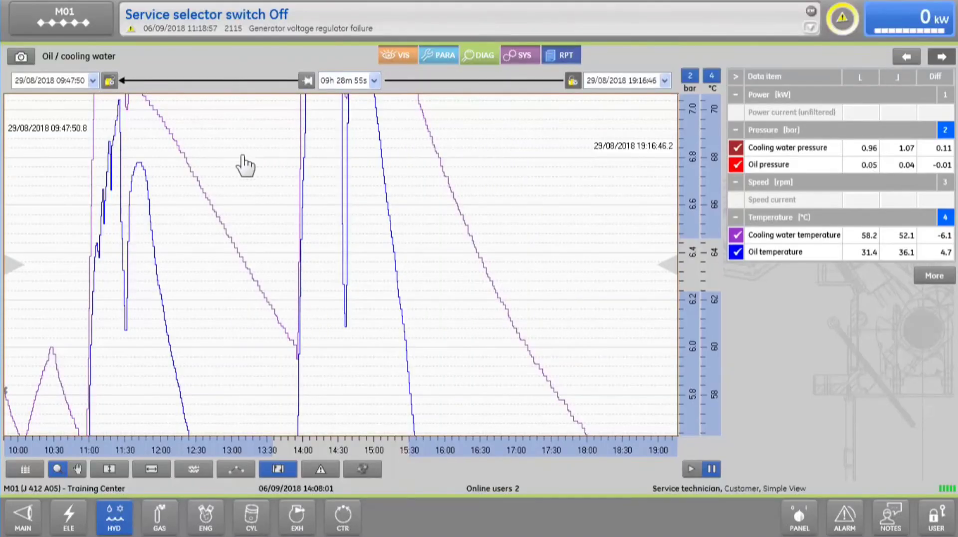
mouse_move(354, 119)
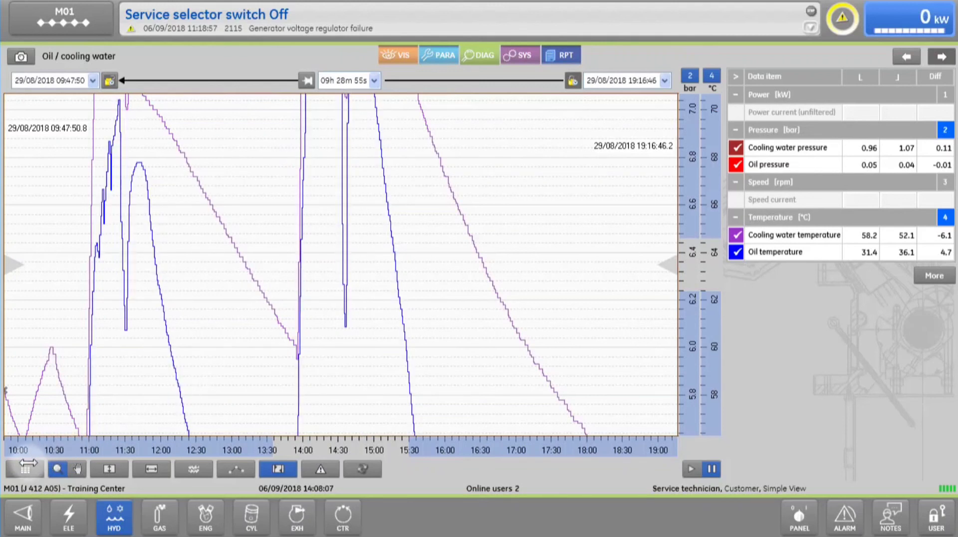
mouse_move(23, 469)
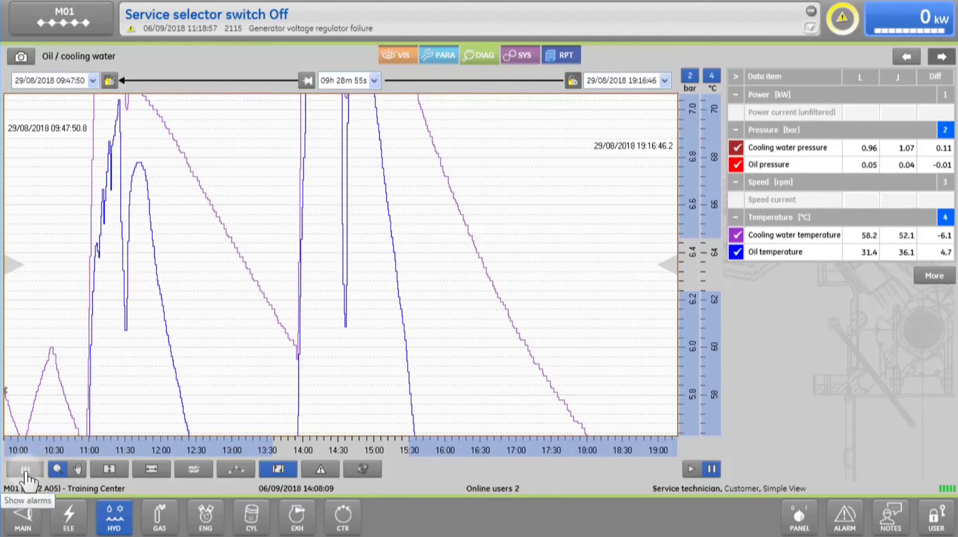